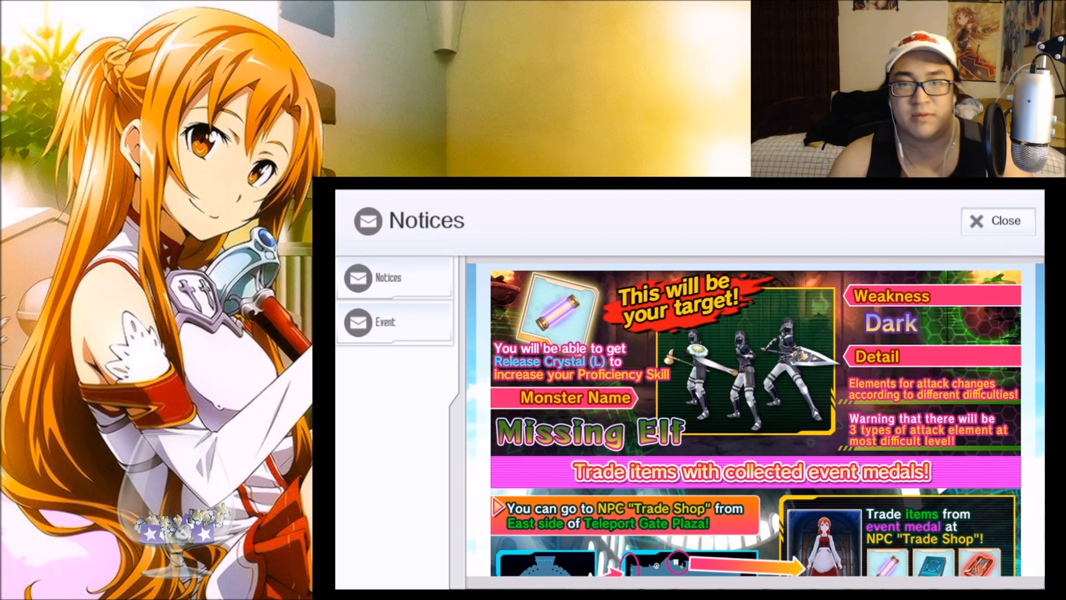
Scroll through the event notices and dismiss the Notices window.
scroll(up, 3)
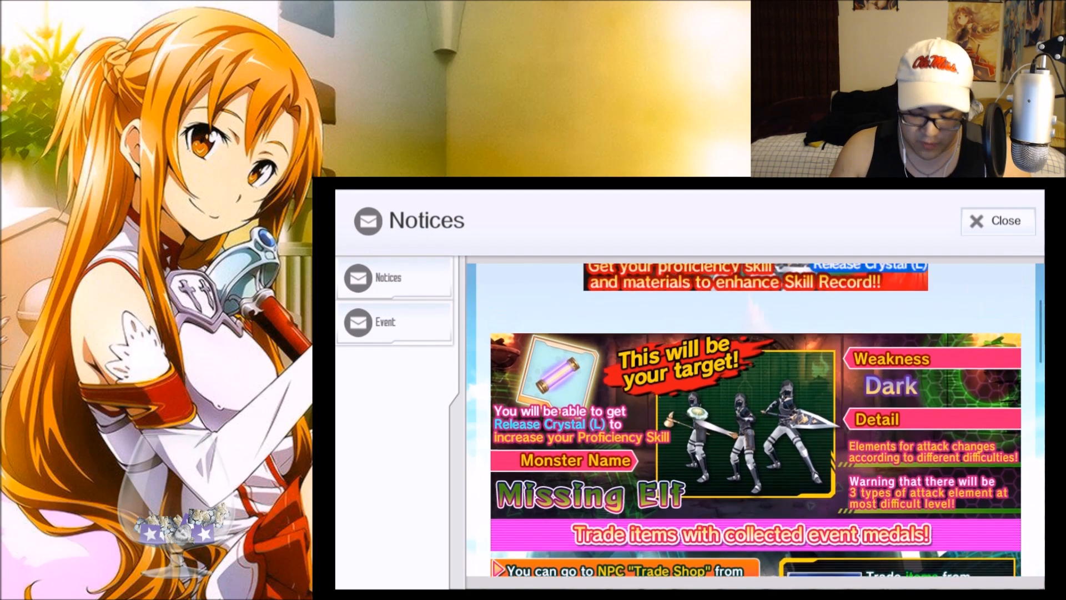
scroll(down, 3)
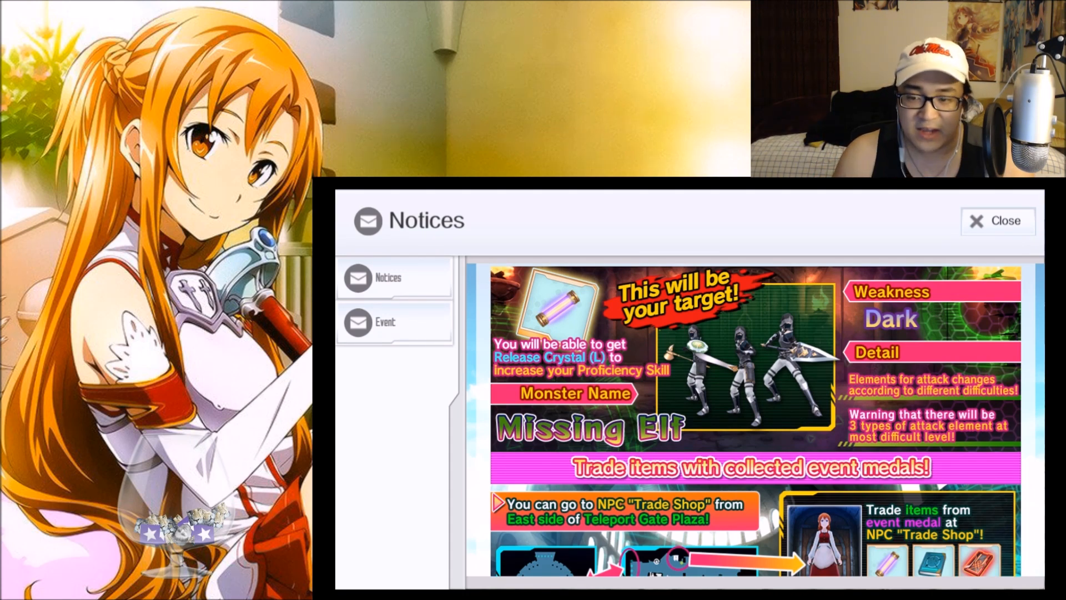
scroll(down, 3)
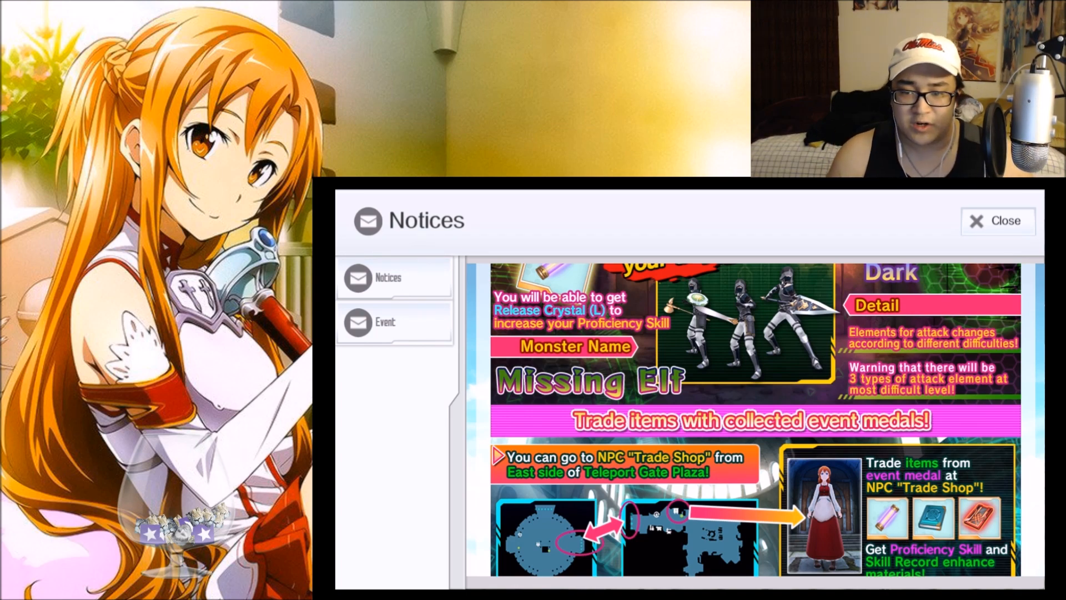
scroll(up, 3)
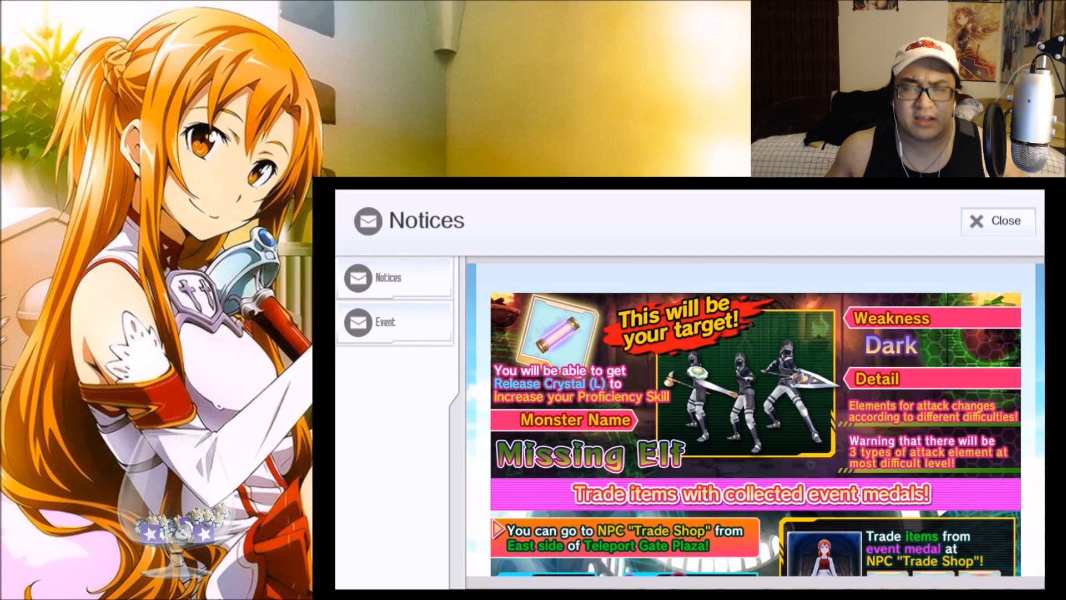
click(997, 221)
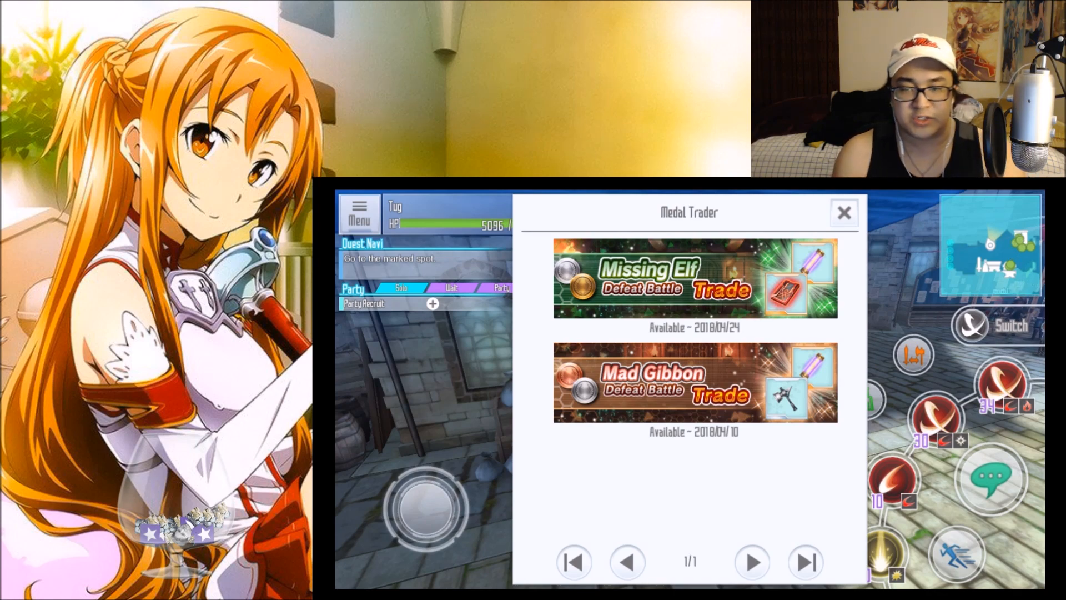
Talk to the Trader NPC to bring up the Missing Elf medal trade list.
click(688, 278)
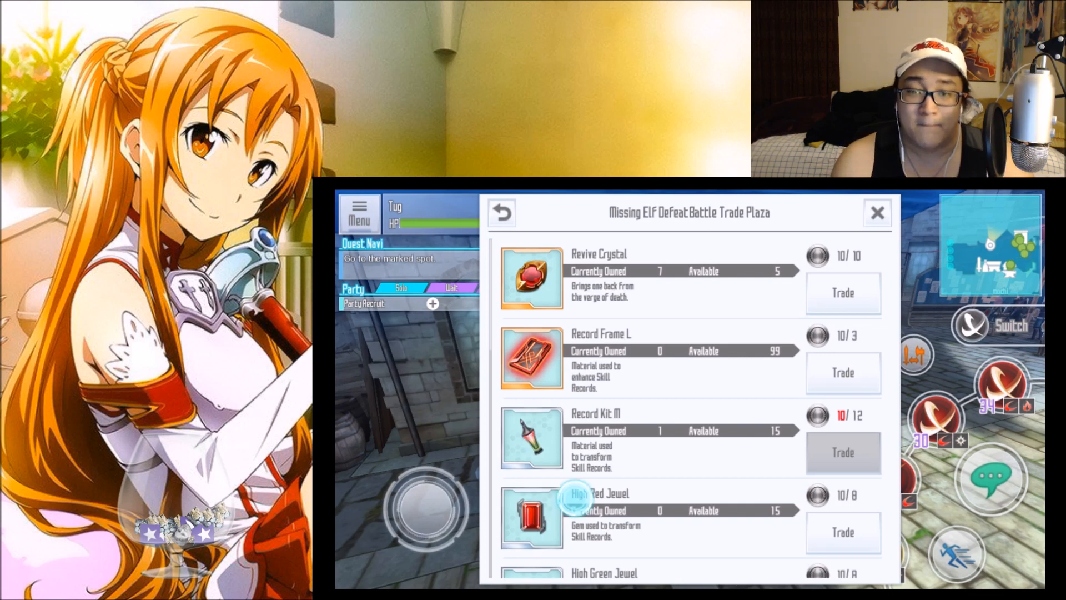
Scroll down the Trade Plaza items and view Memoria Niter M's details.
scroll(down, 3)
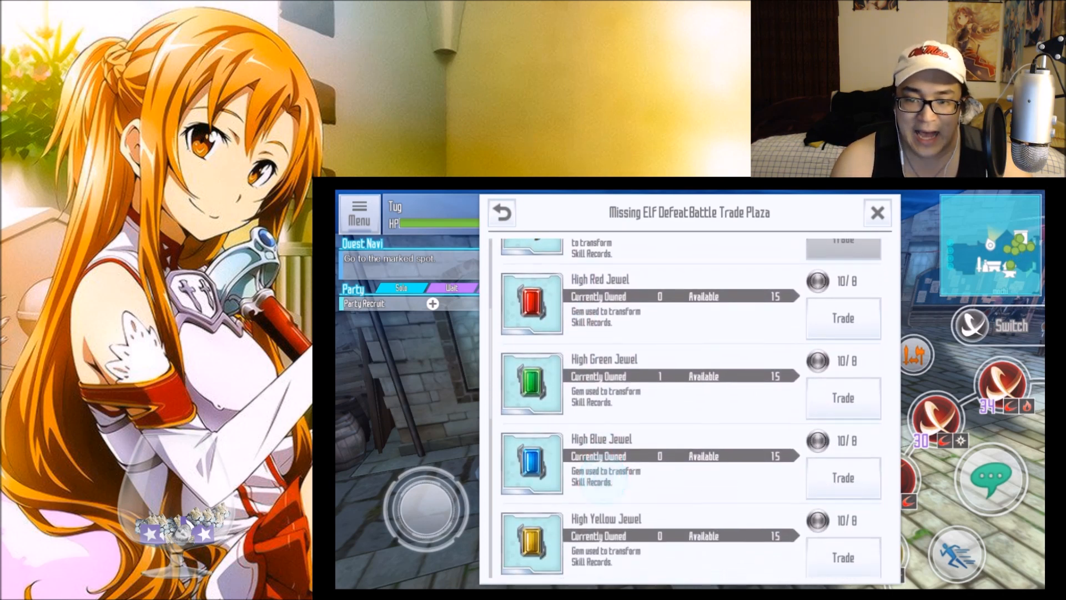
scroll(down, 3)
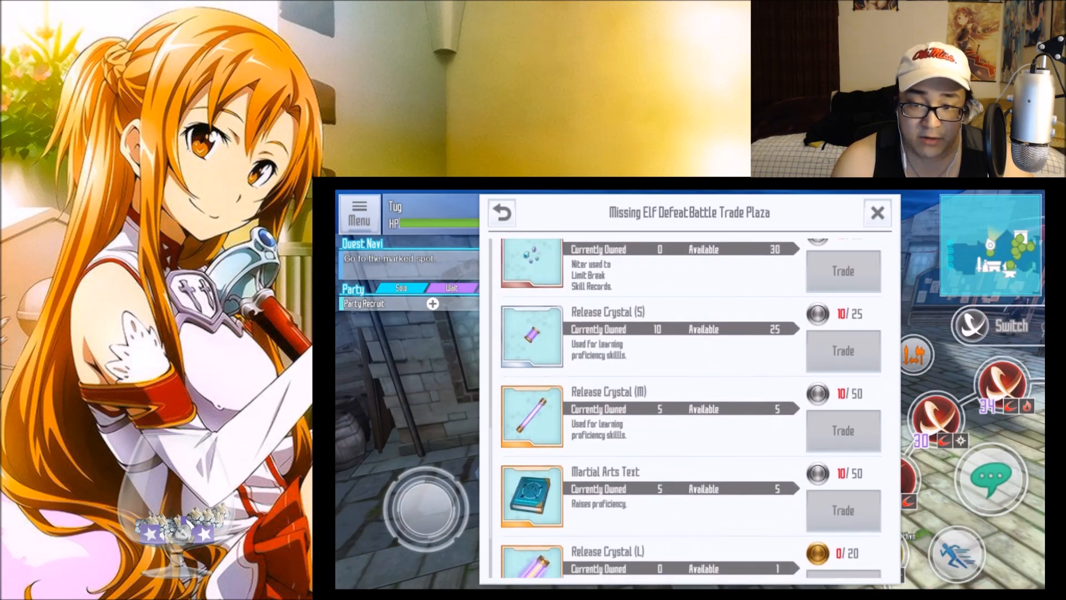
scroll(down, 3)
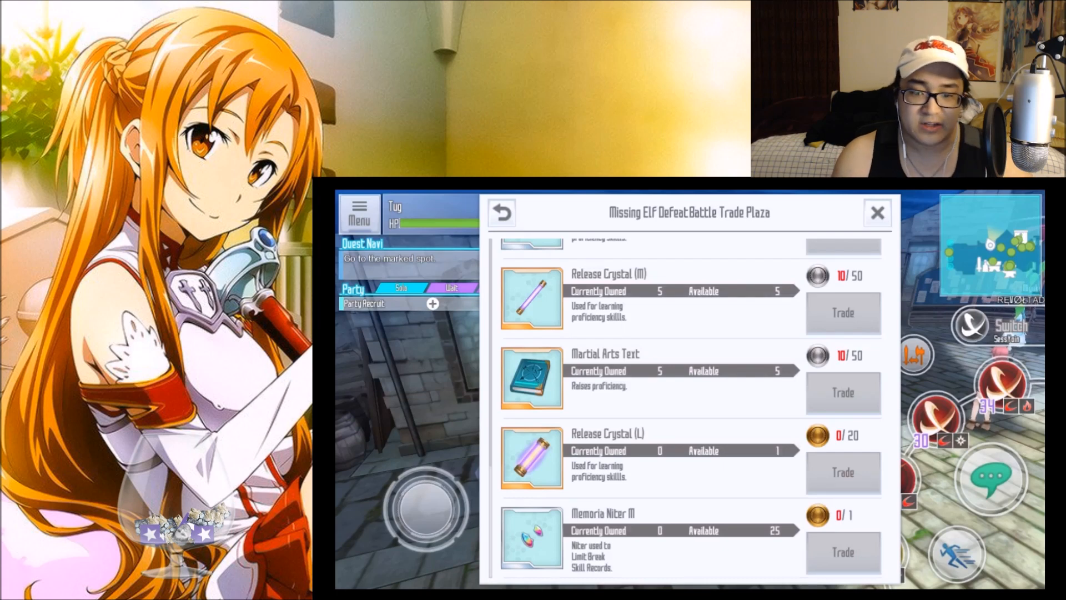
click(532, 537)
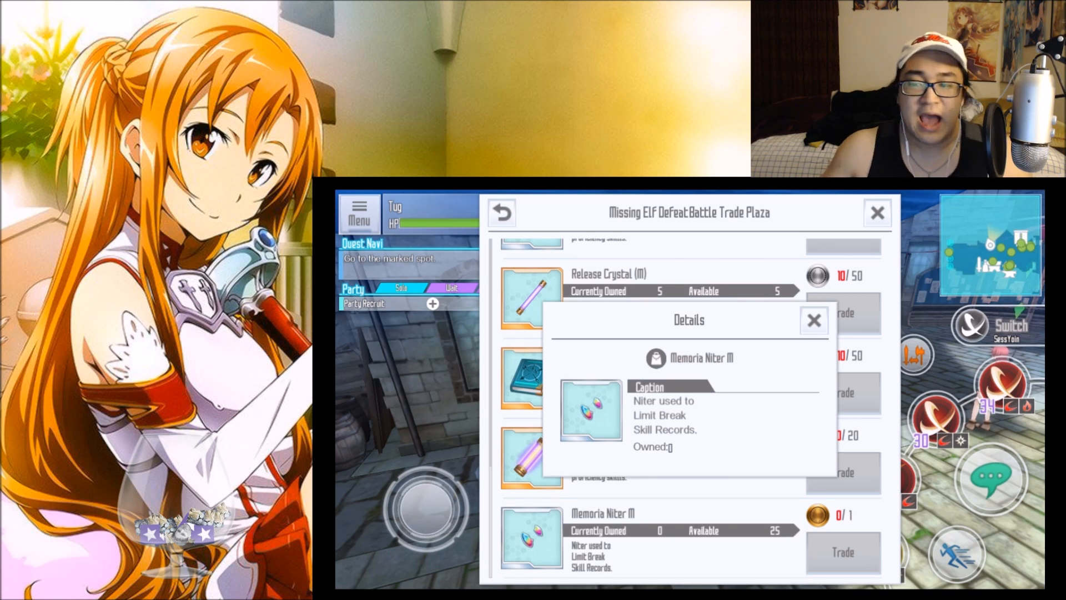
click(813, 319)
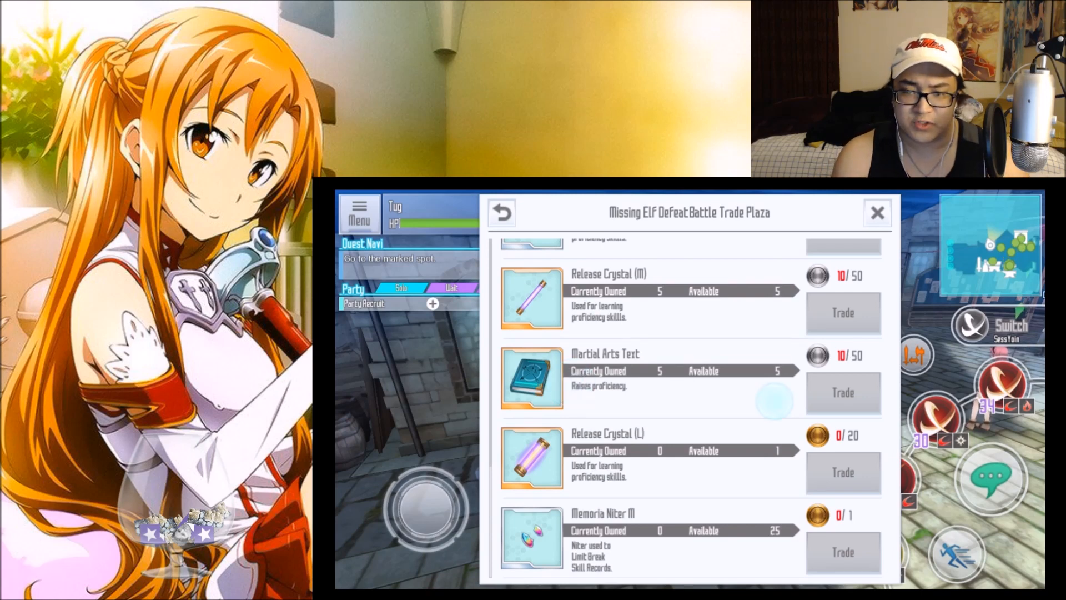
scroll(up, 3)
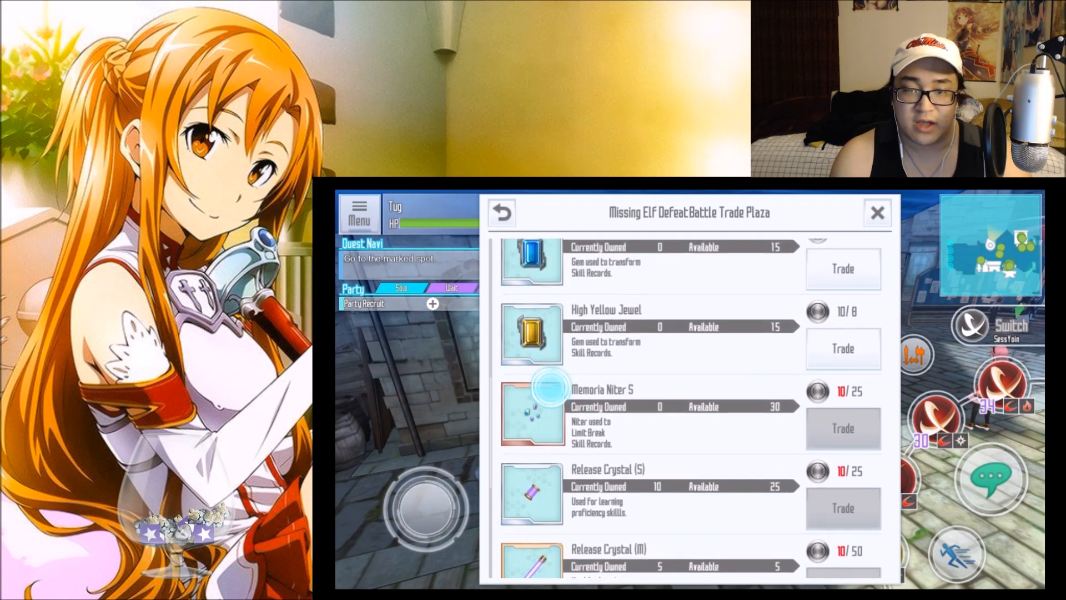
Scroll back through the Trade Plaza list and close it to return to town near the Trader.
scroll(up, 3)
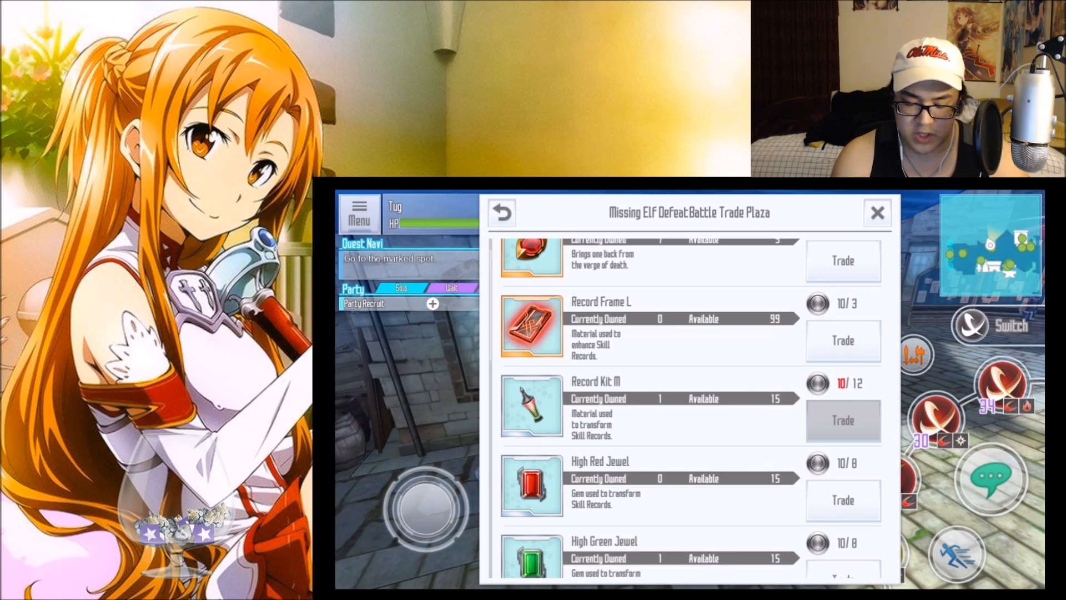
scroll(down, 3)
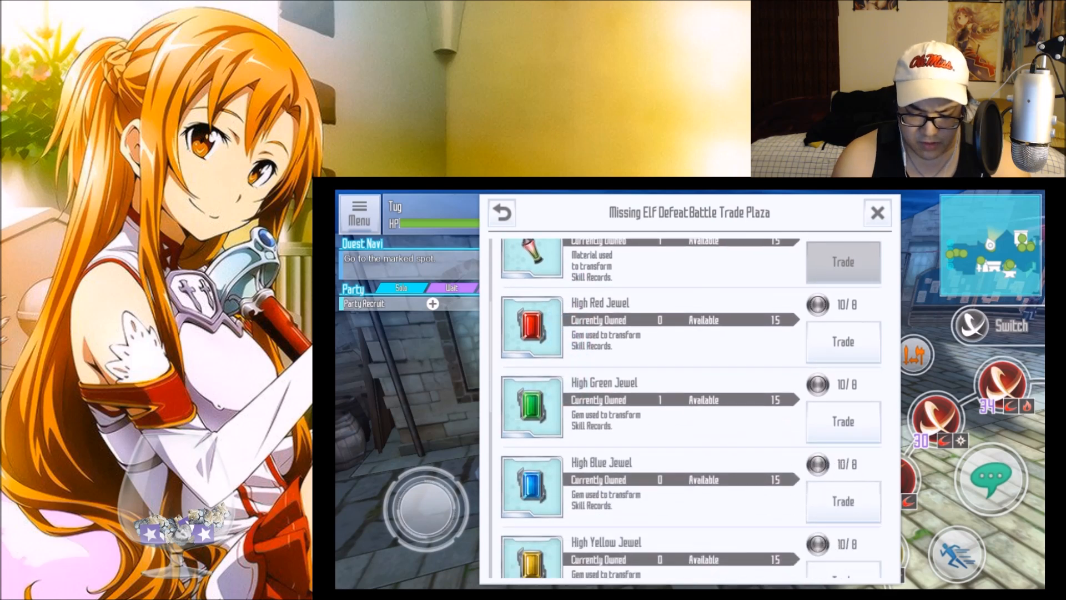
scroll(down, 3)
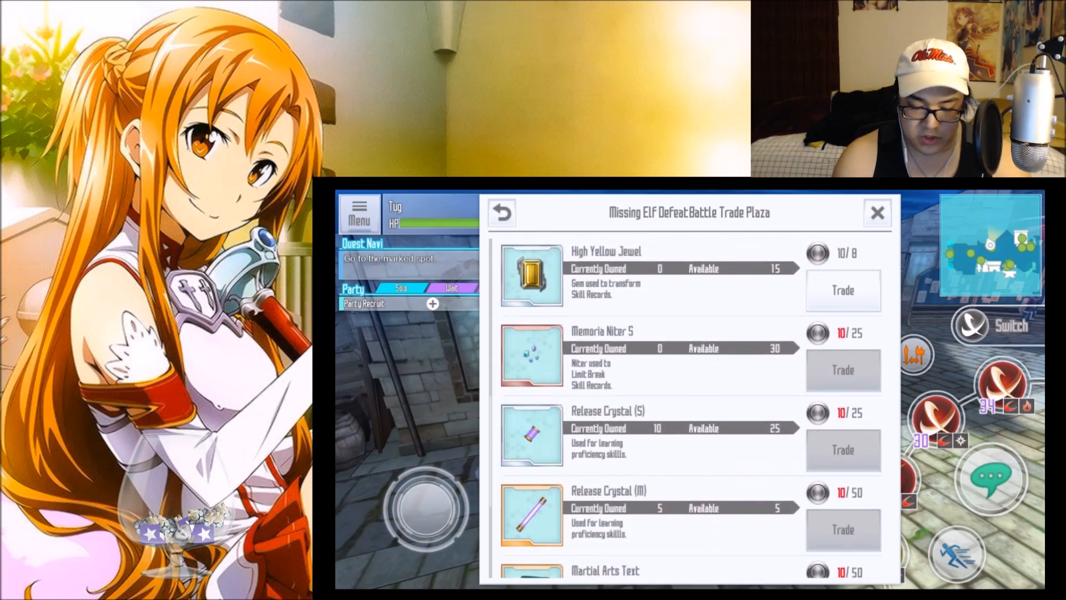
scroll(down, 3)
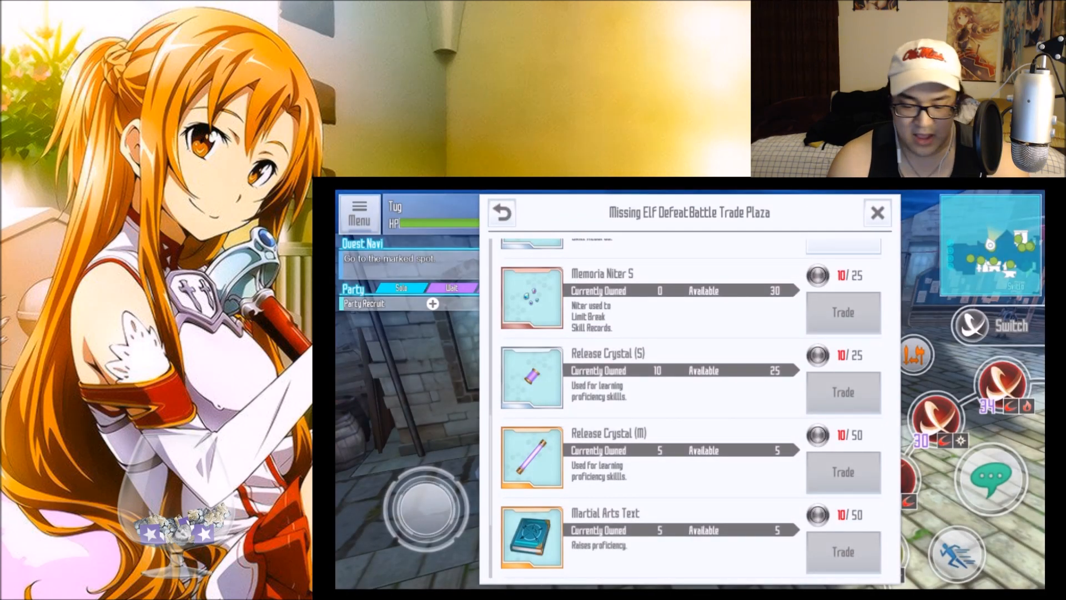
scroll(down, 3)
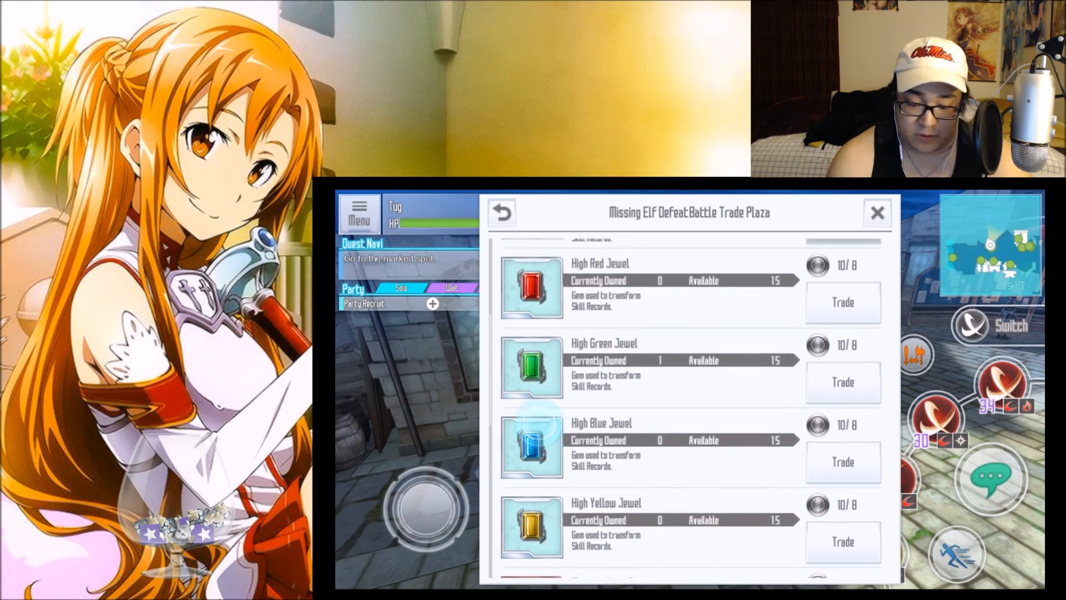
scroll(up, 3)
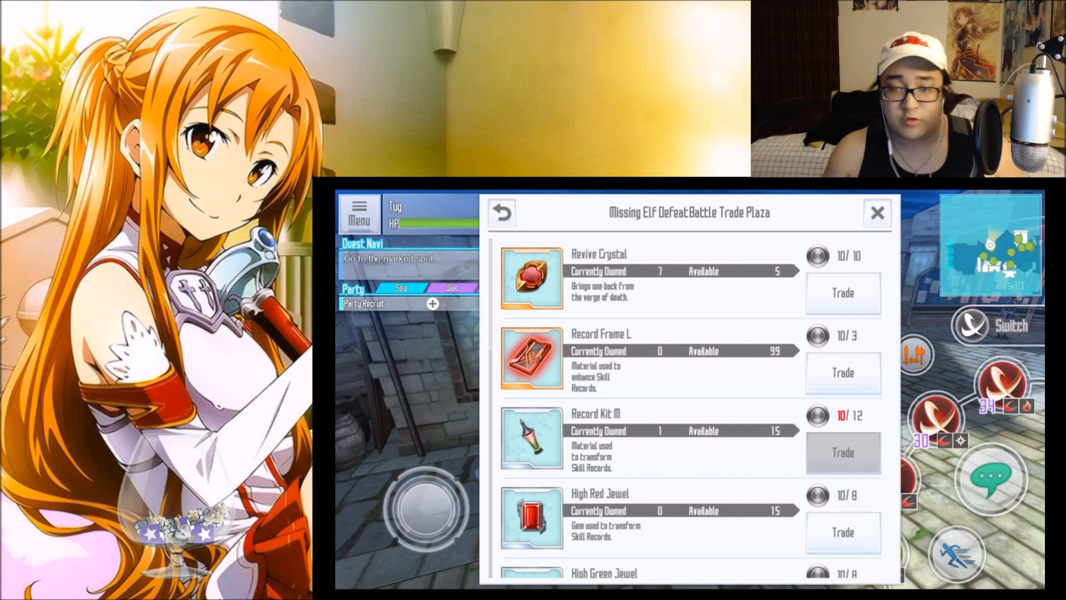
click(878, 212)
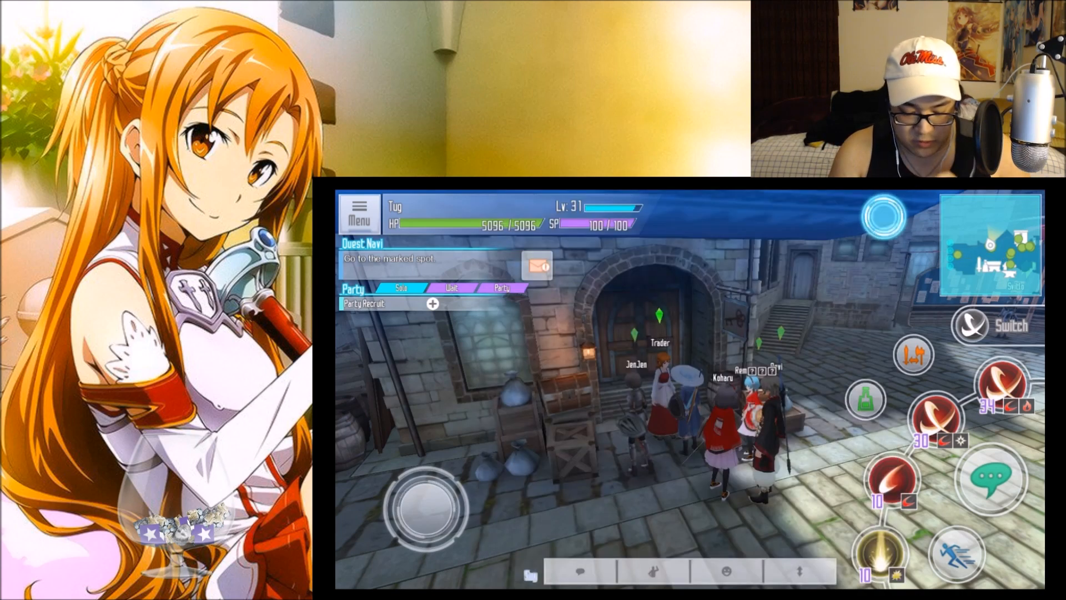